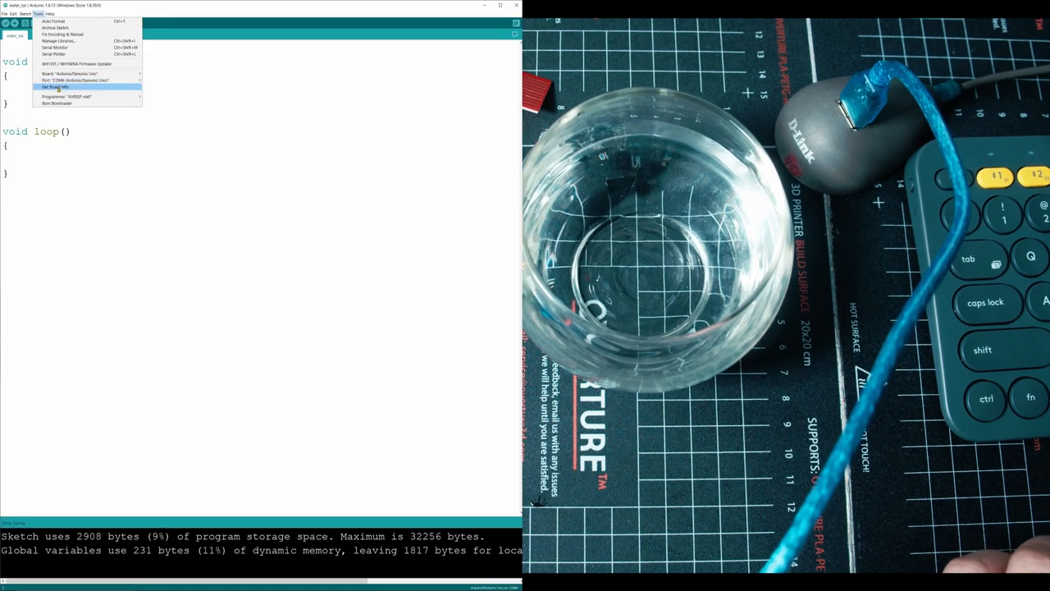
Declare const int read = A0 and an int value variable at the top of the sketch.
click(51, 81)
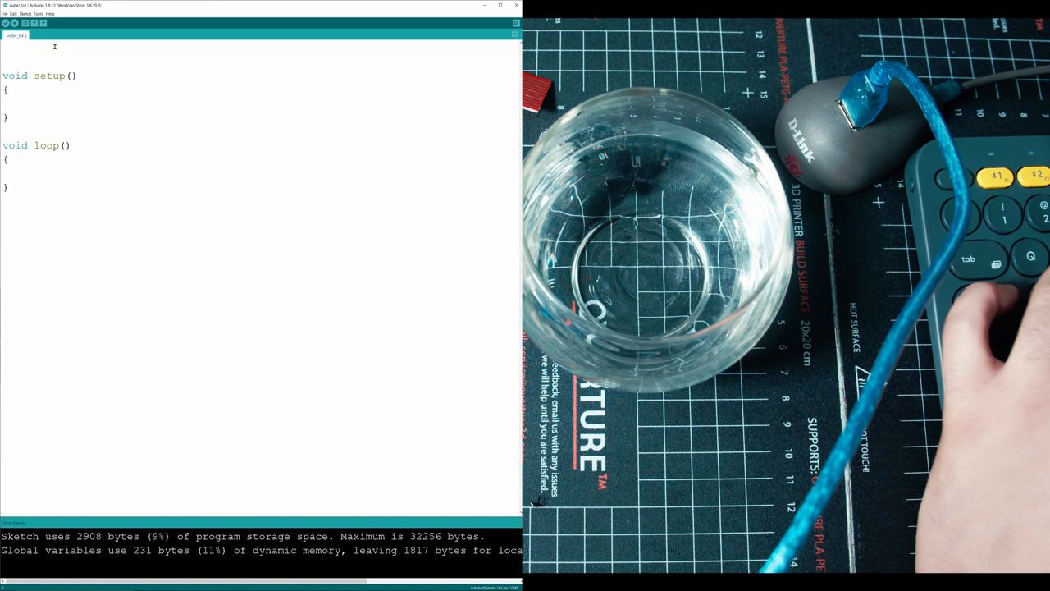
text(const int)
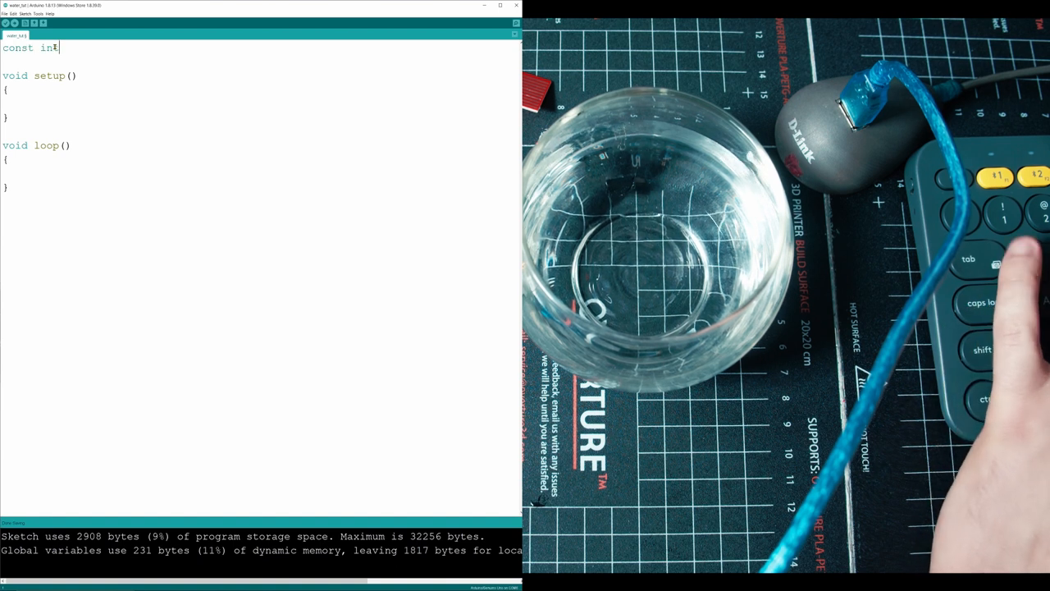
text(read =)
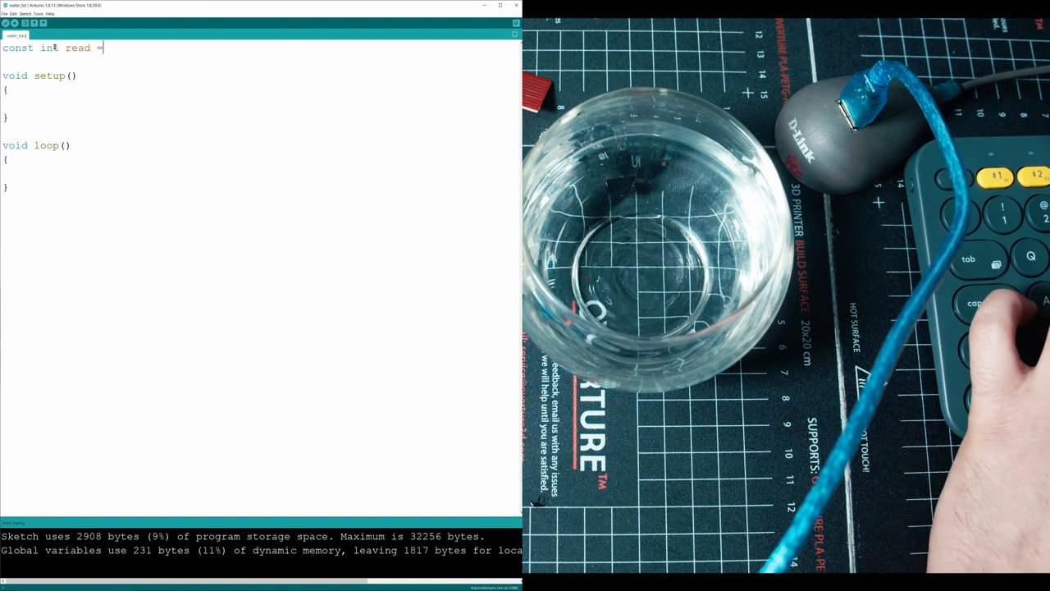
text(A))
text(int value;)
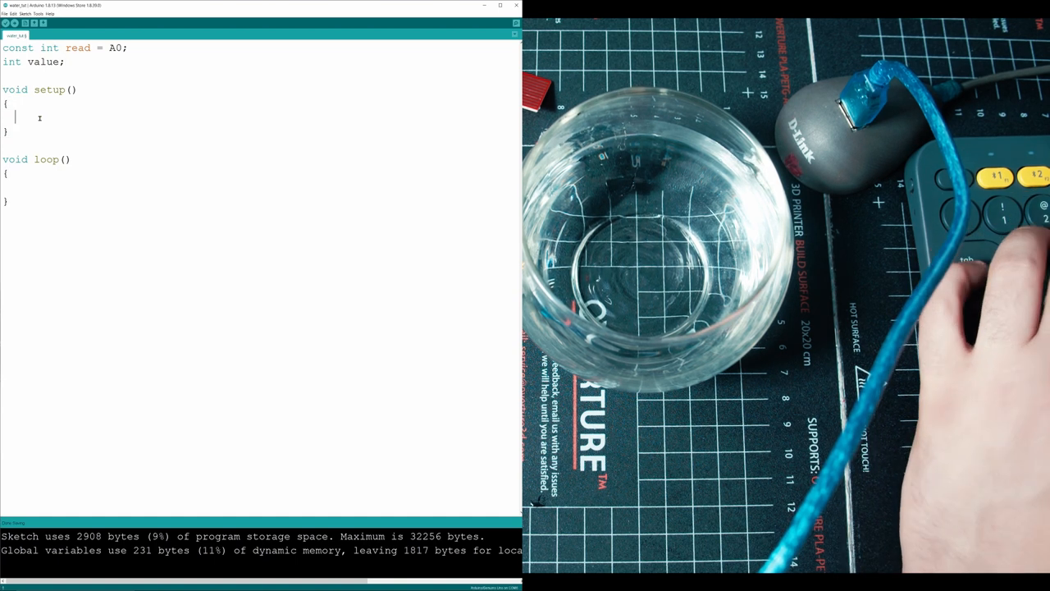
Start serial communication at 9600 baud in setup with Serial.begin(9600).
text(begin)
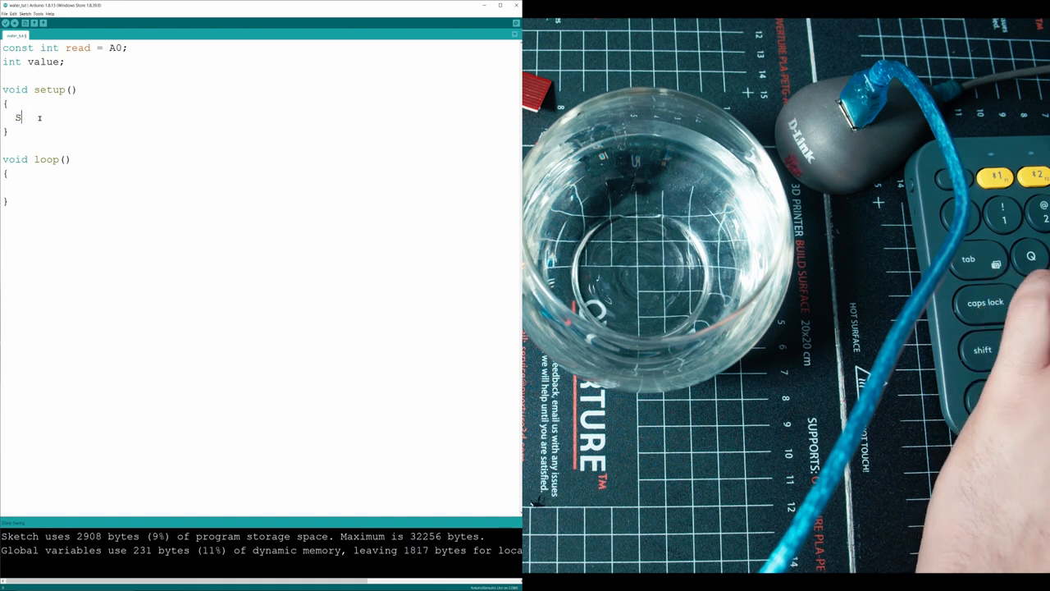
text(erial.beg)
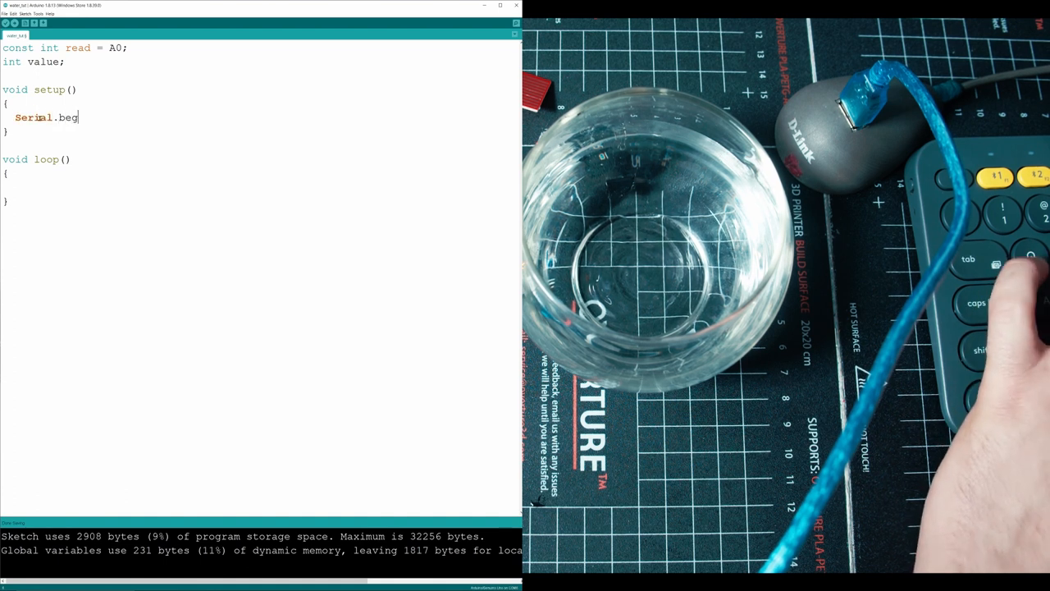
text(in())
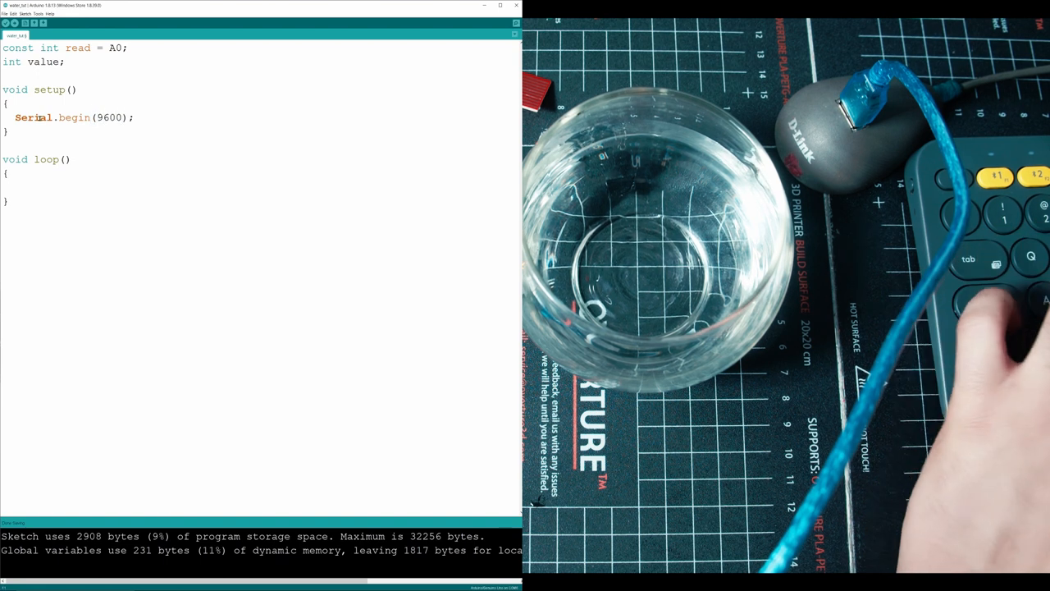
Read the sensor in loop with value = analogRead(read);.
text(value)
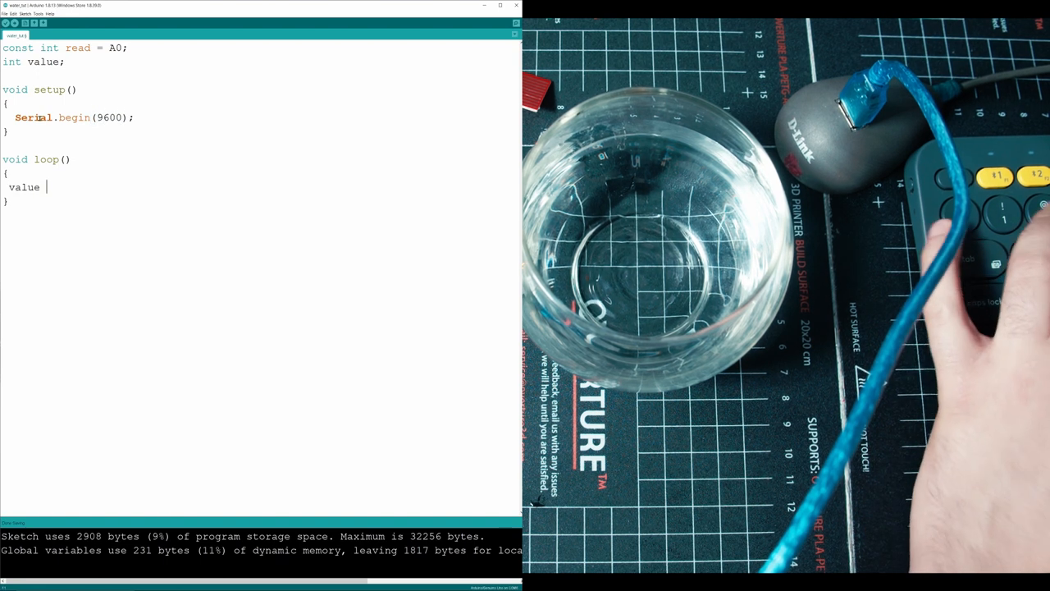
text(= aa)
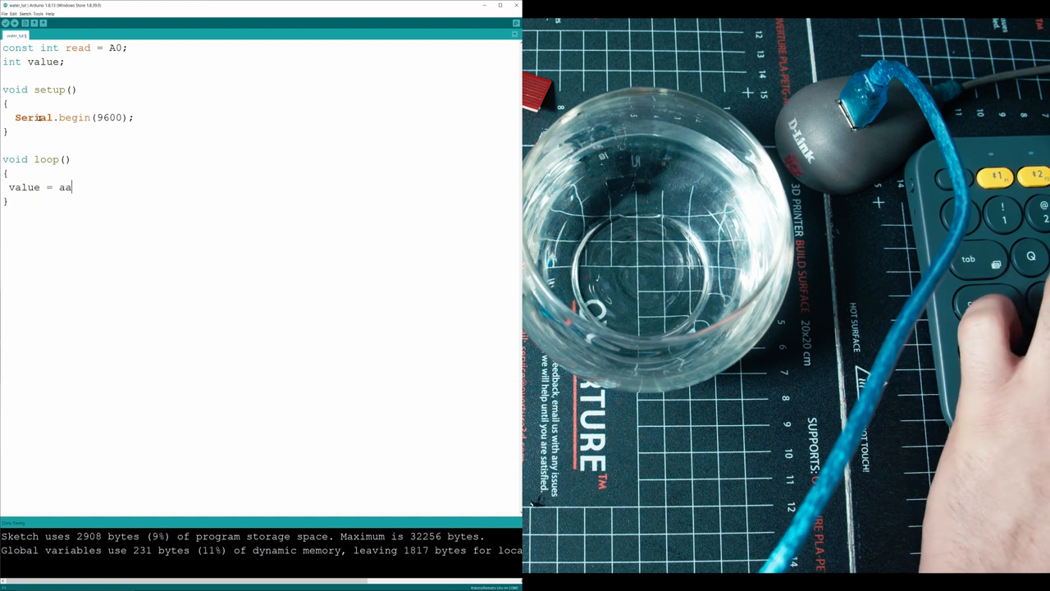
text(nalogr)
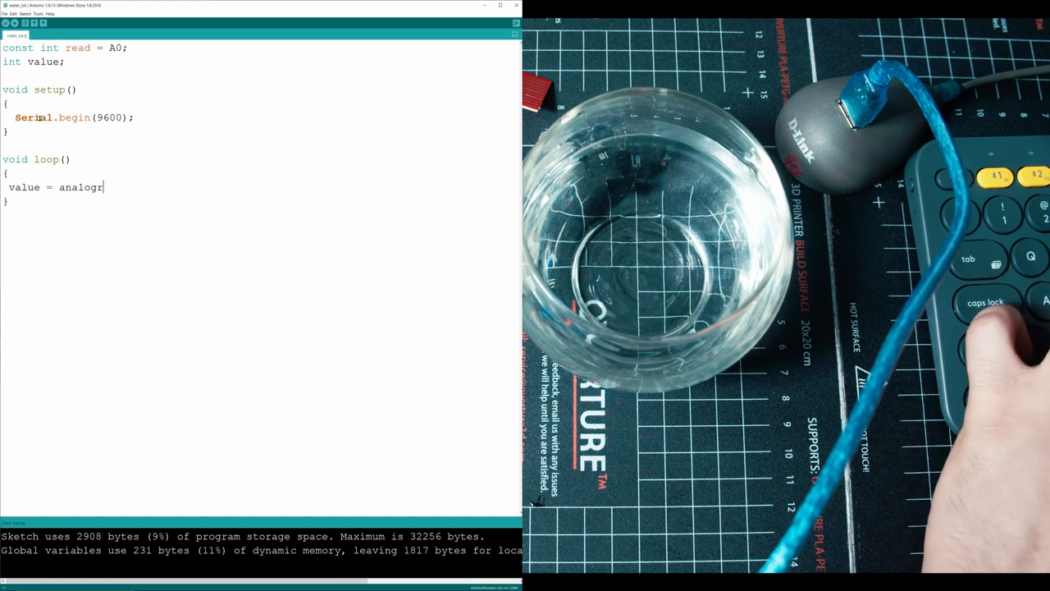
text(Read();)
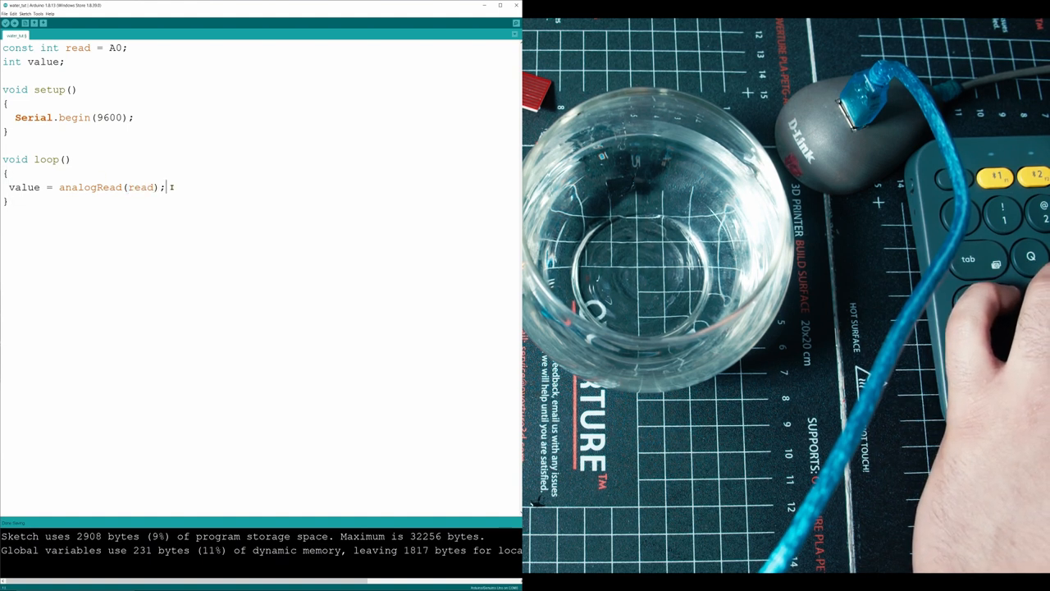
Add the if/else block printing Empty, Low, Medium or High by thresholds 300, 500, 600, then delay(100).
key(enter)
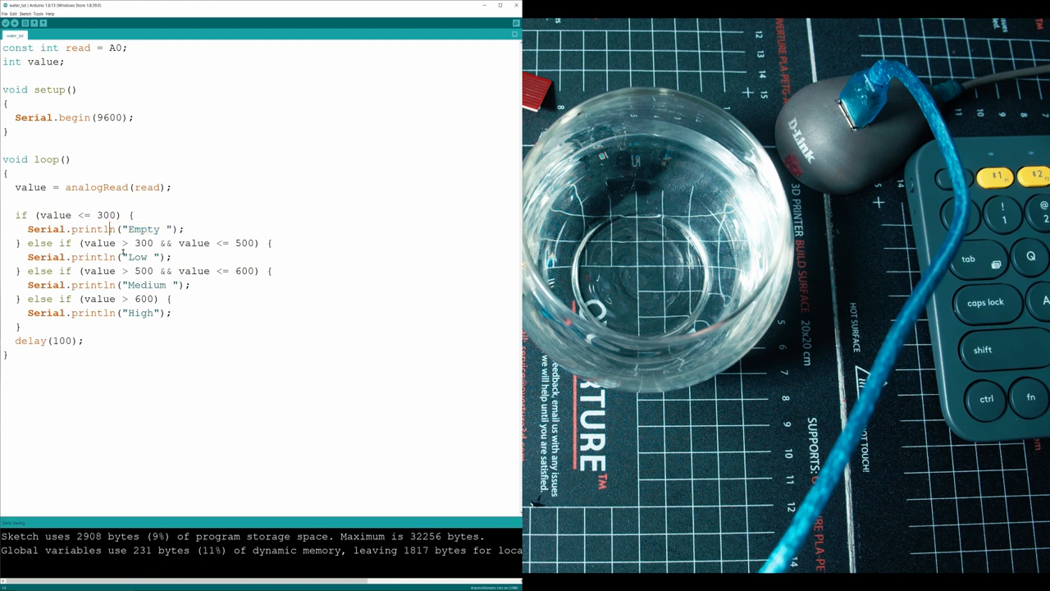
double_click(238, 243)
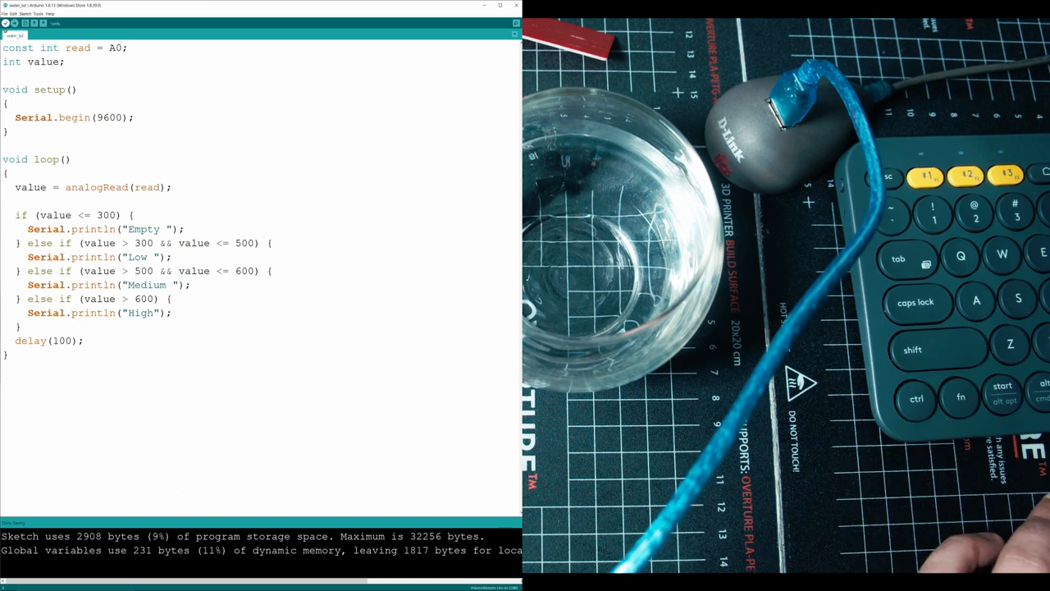
Compile the water level sketch (1768 bytes), then show the enclosure model in Ultimaker Cura.
click(24, 23)
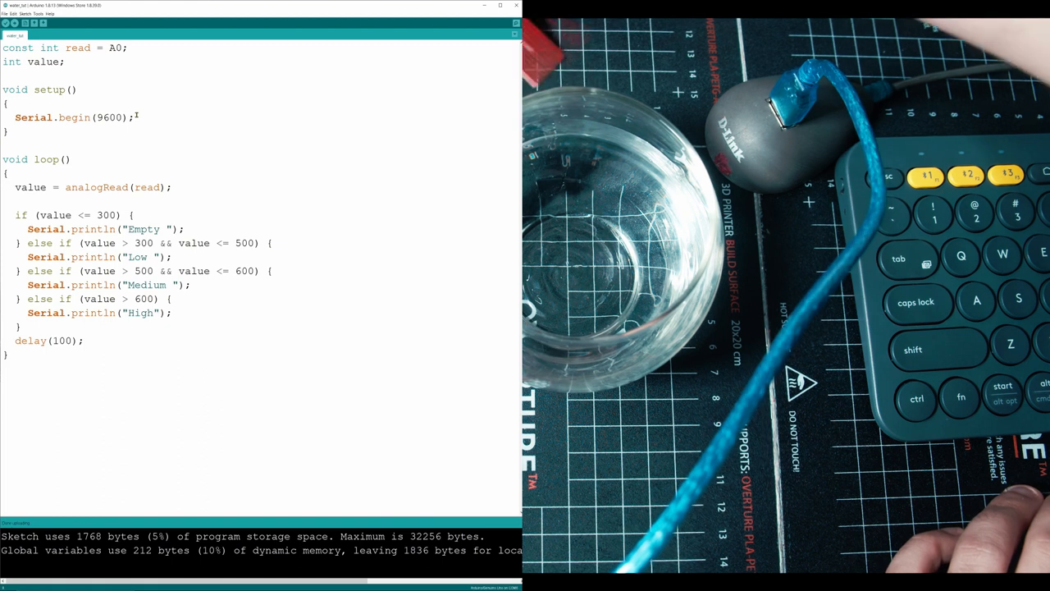
click(38, 14)
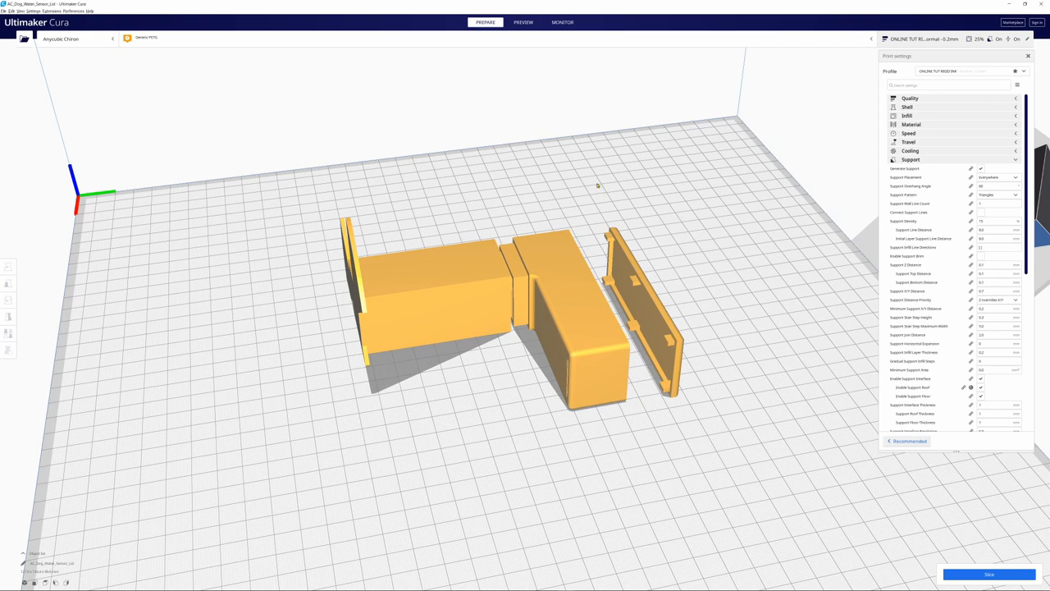
mouse_move(599, 230)
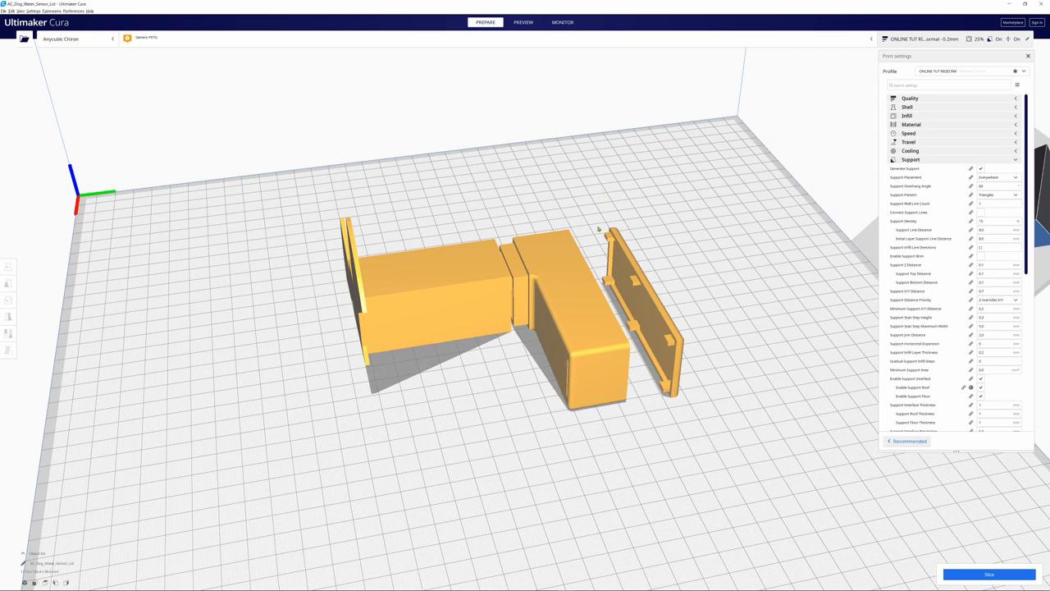